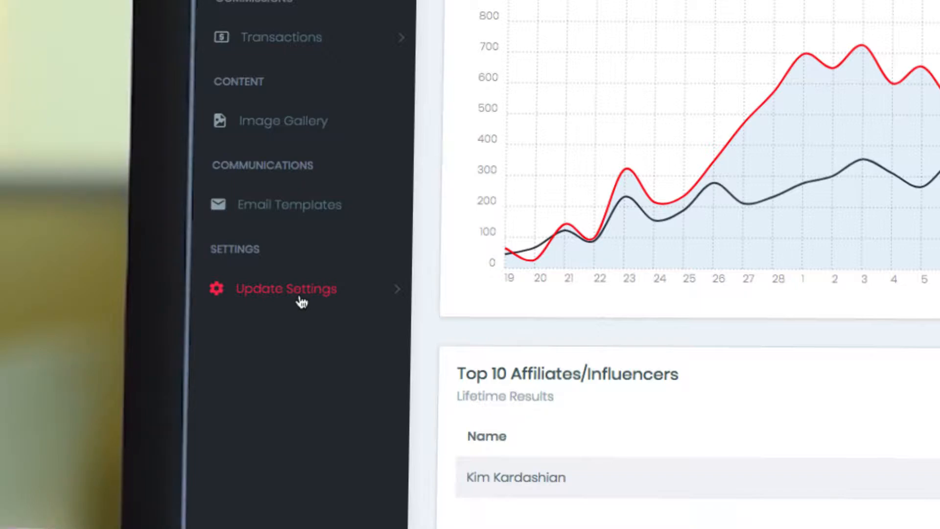
- Open Account Settings under Update Settings to view business details and the 20% commission rate
{"action": "left_click", "coordinate": [286, 289]}
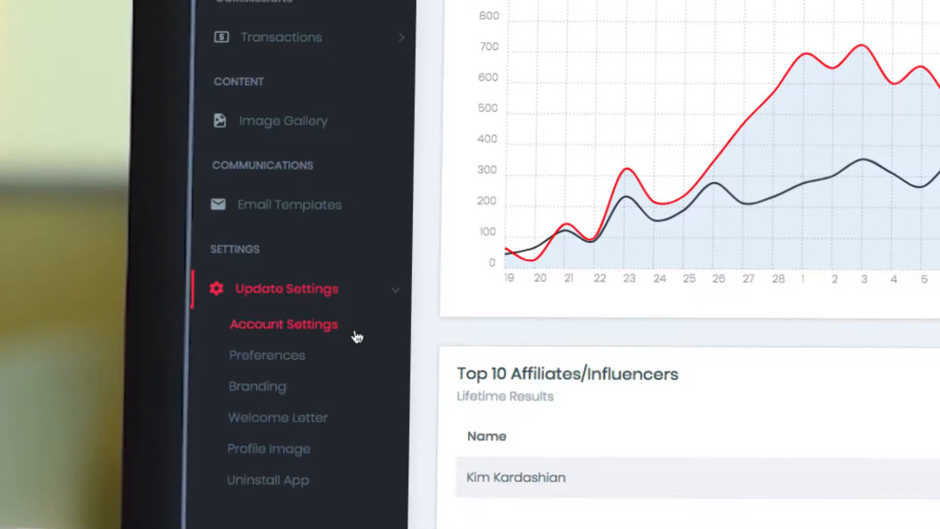
{"action": "mouse_move", "coordinate": [344, 336]}
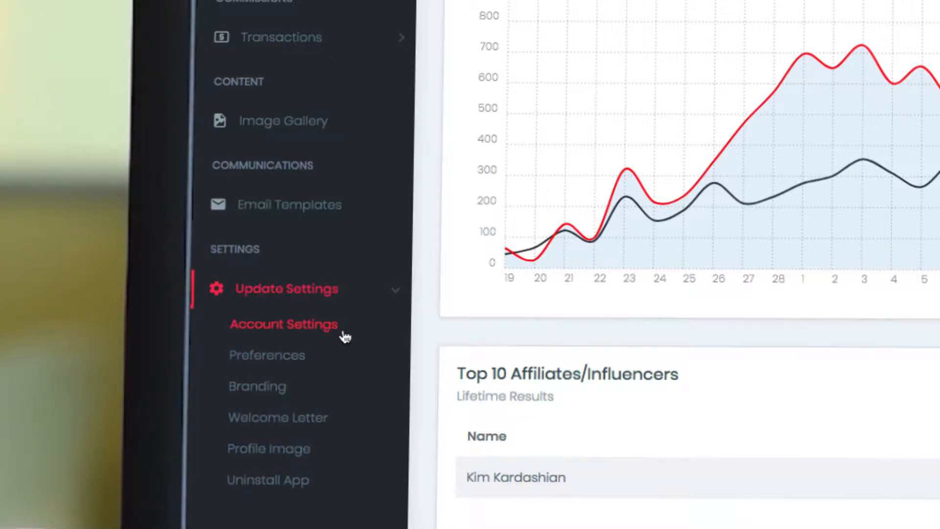
{"action": "left_click", "coordinate": [284, 324]}
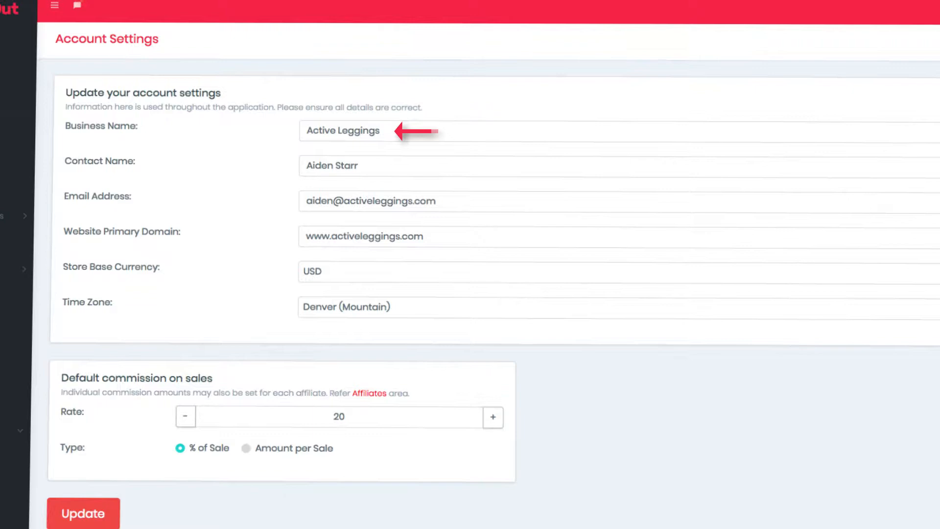
{"action": "mouse_move", "coordinate": [444, 201]}
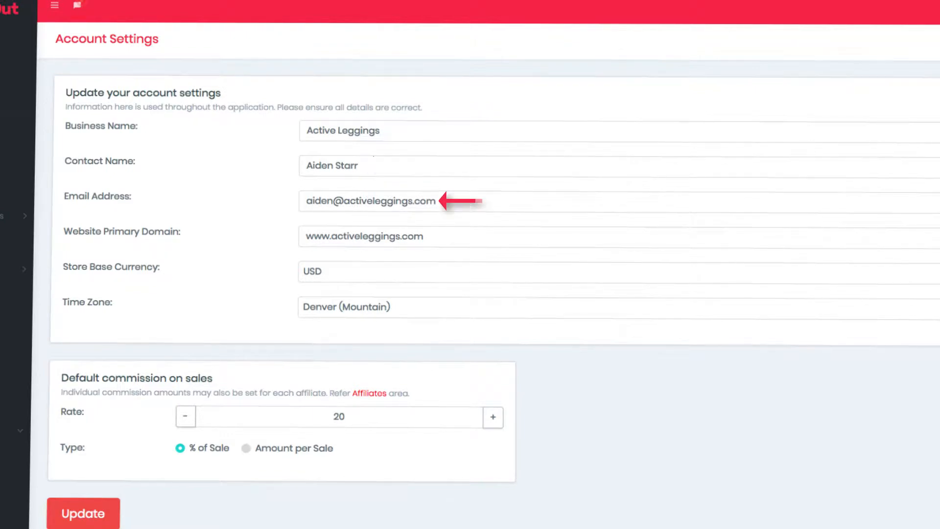
{"action": "mouse_move", "coordinate": [432, 236]}
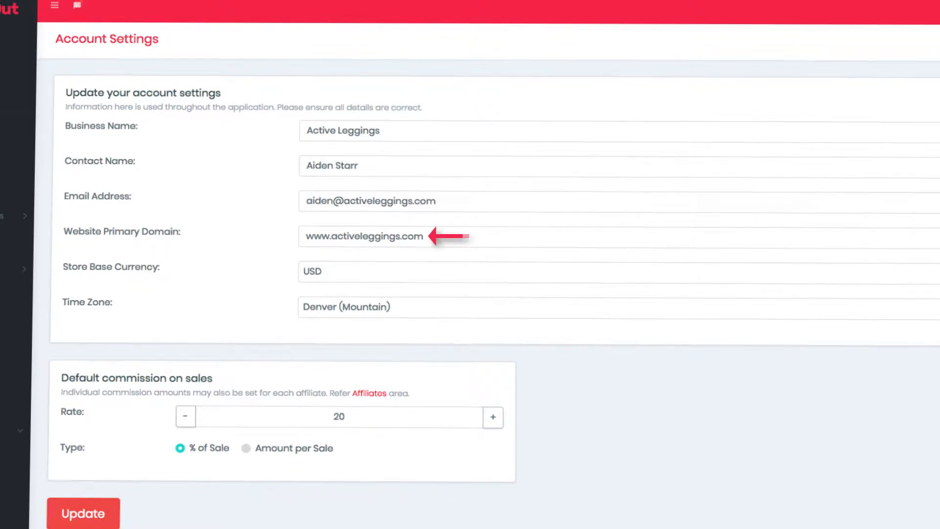
{"action": "mouse_move", "coordinate": [432, 307]}
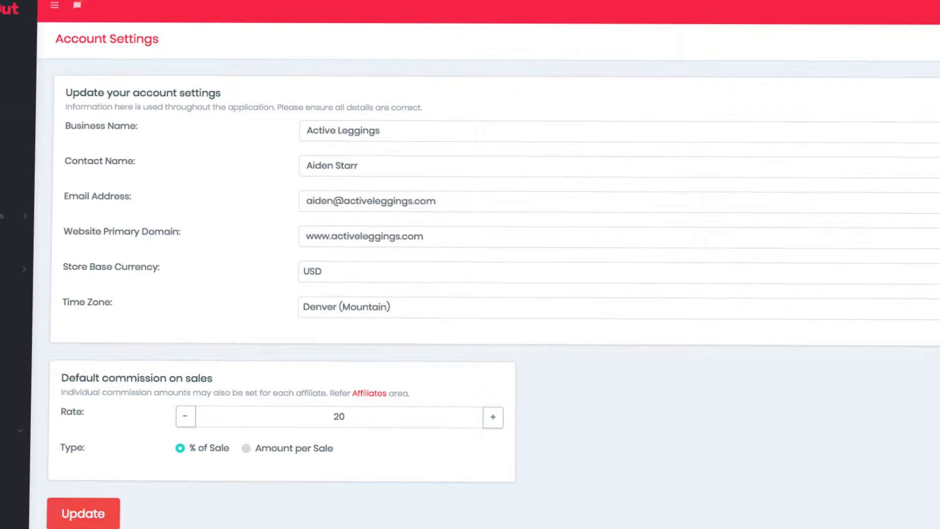
{"action": "left_click", "coordinate": [54, 5]}
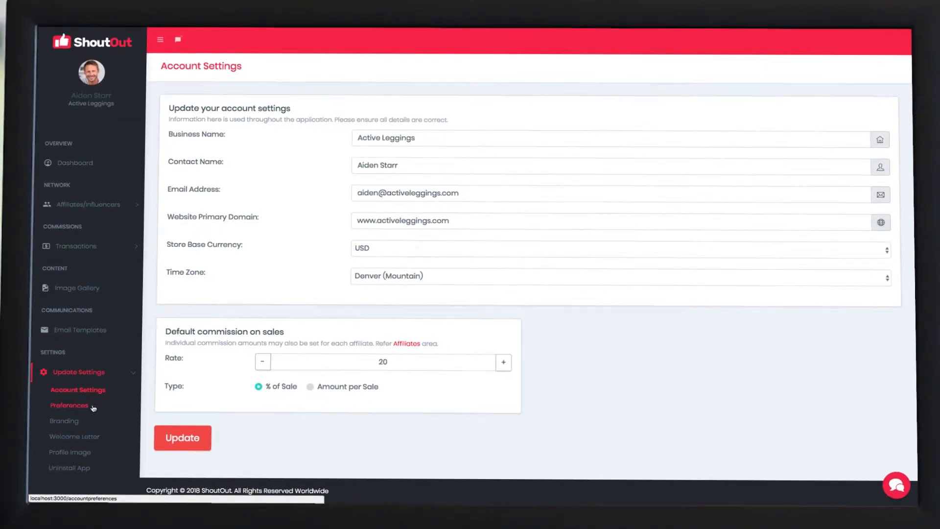
- Activate all four preferences, including inviting customers to become affiliates, and save them
{"action": "left_click", "coordinate": [70, 405]}
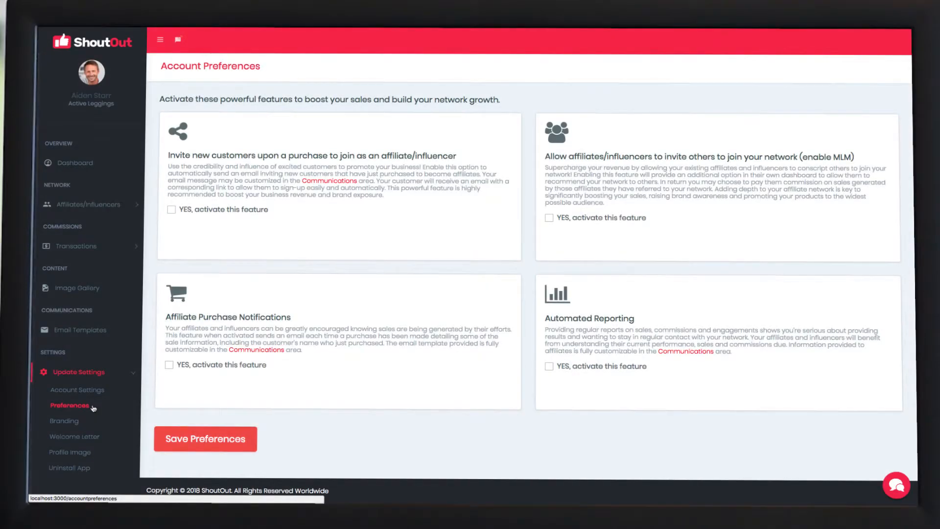
{"action": "mouse_move", "coordinate": [172, 213]}
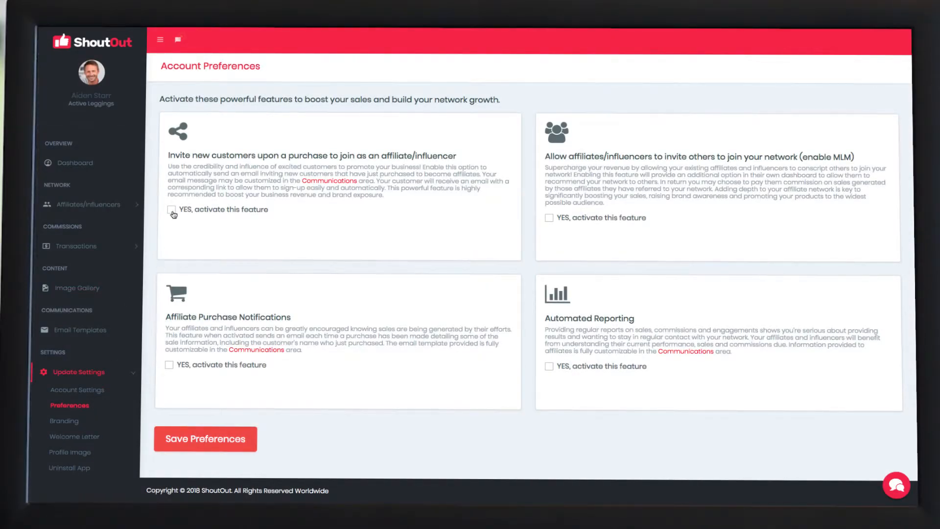
{"action": "left_click", "coordinate": [171, 209]}
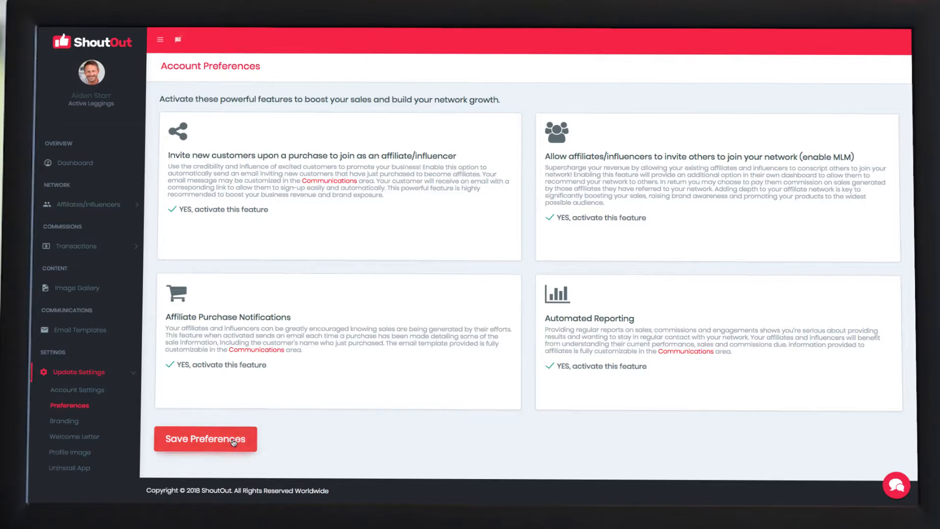
{"action": "left_click", "coordinate": [204, 439]}
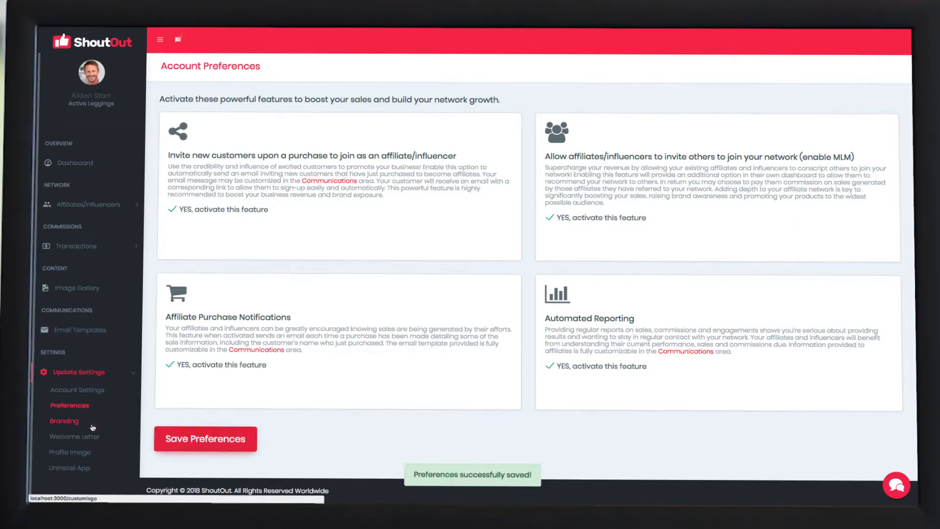
- Set the branding background to Vivid
{"action": "left_click", "coordinate": [64, 420]}
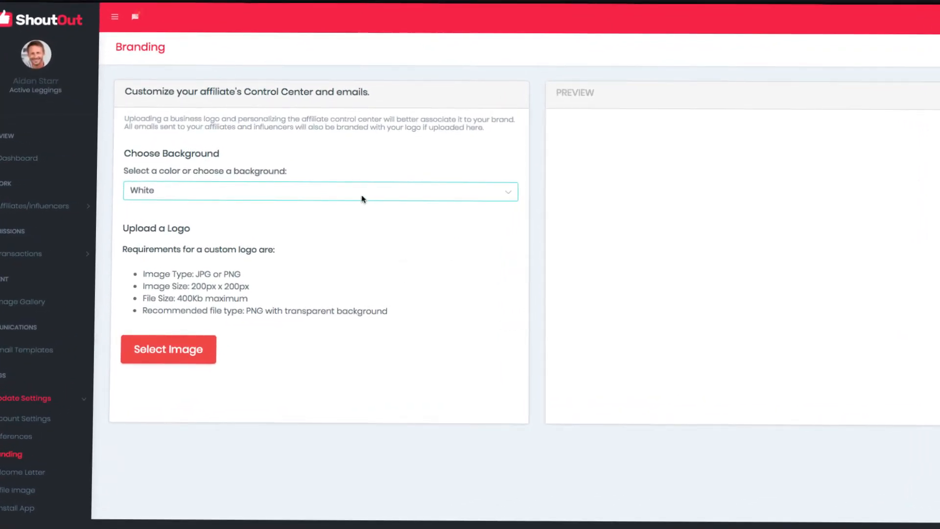
{"action": "mouse_move", "coordinate": [341, 195]}
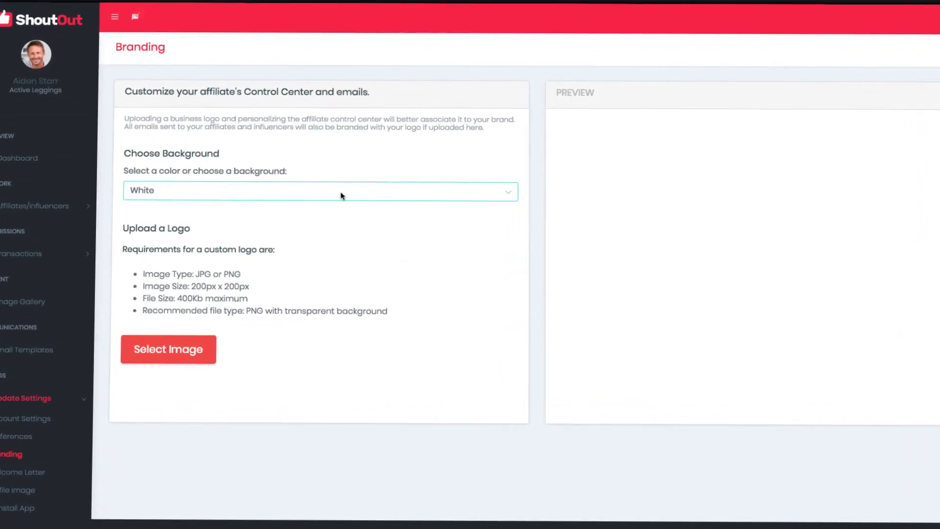
{"action": "left_click", "coordinate": [320, 191]}
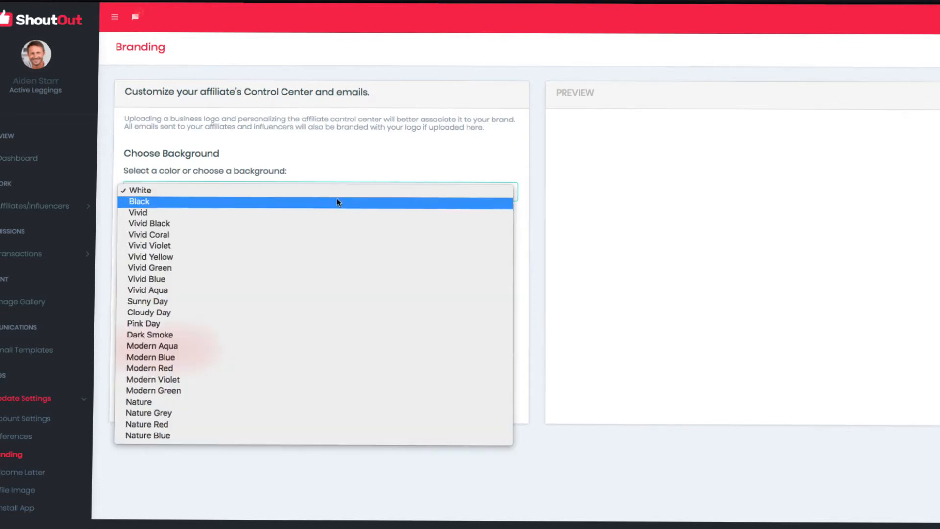
{"action": "left_click", "coordinate": [138, 212]}
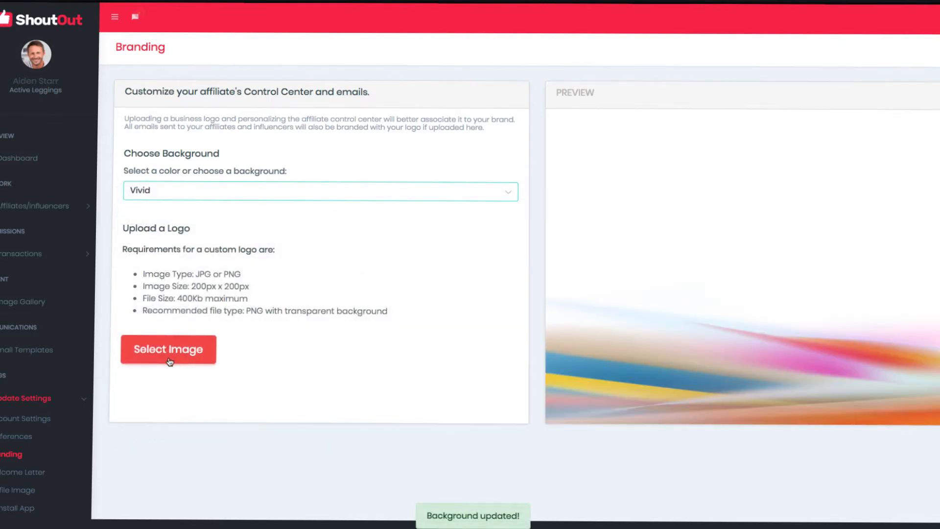
- Upload logo_2.png as the custom branding logo
{"action": "left_click", "coordinate": [168, 349]}
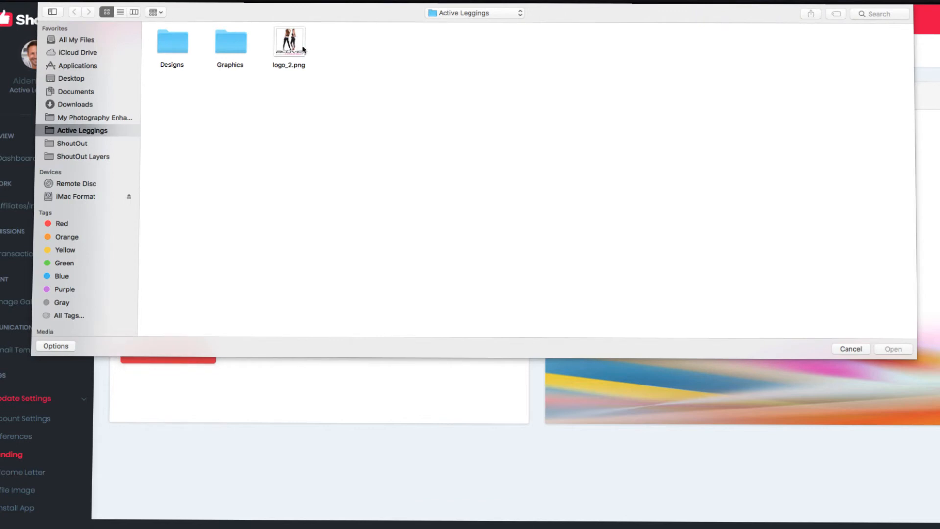
{"action": "left_click", "coordinate": [849, 348]}
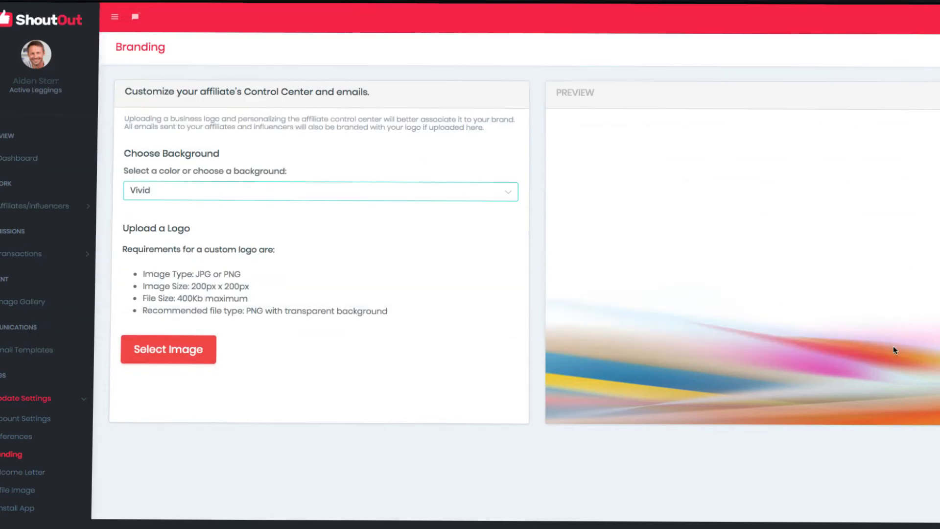
{"action": "left_click", "coordinate": [168, 349]}
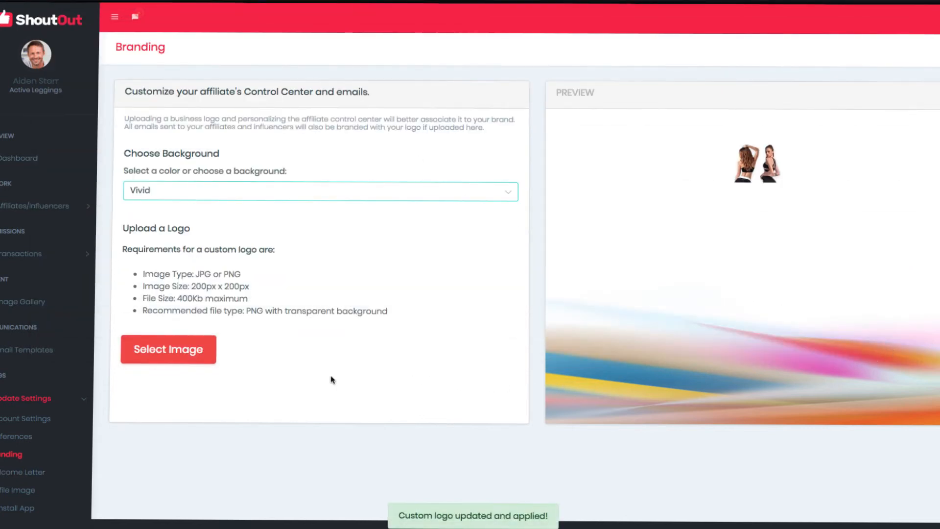